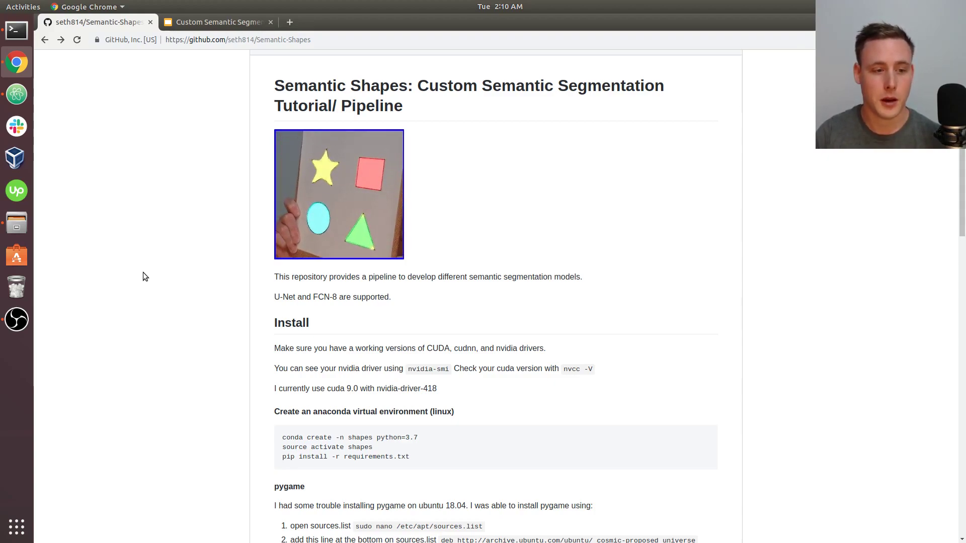
{"action": "scroll", "scroll_direction": "up", "scroll_amount": 3}
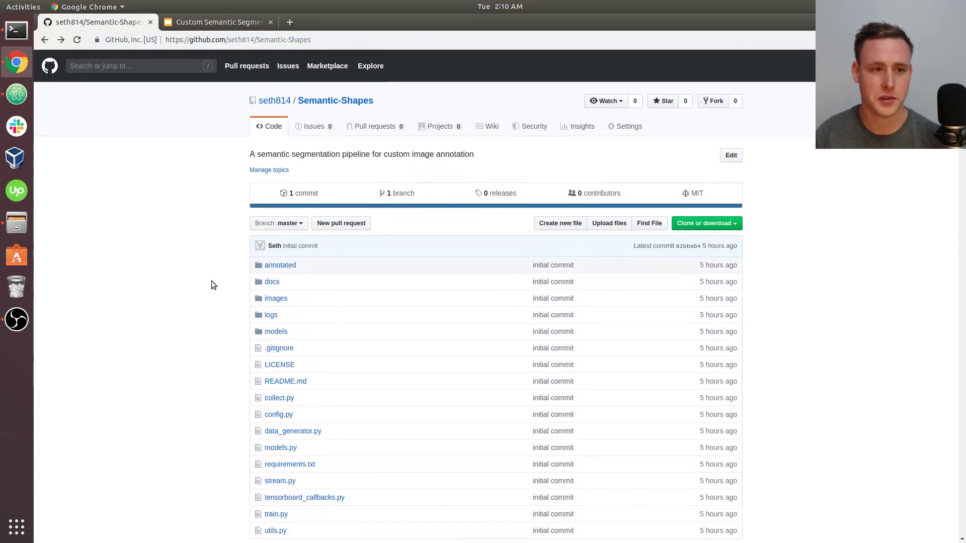
{"action": "mouse_move", "coordinate": [188, 259]}
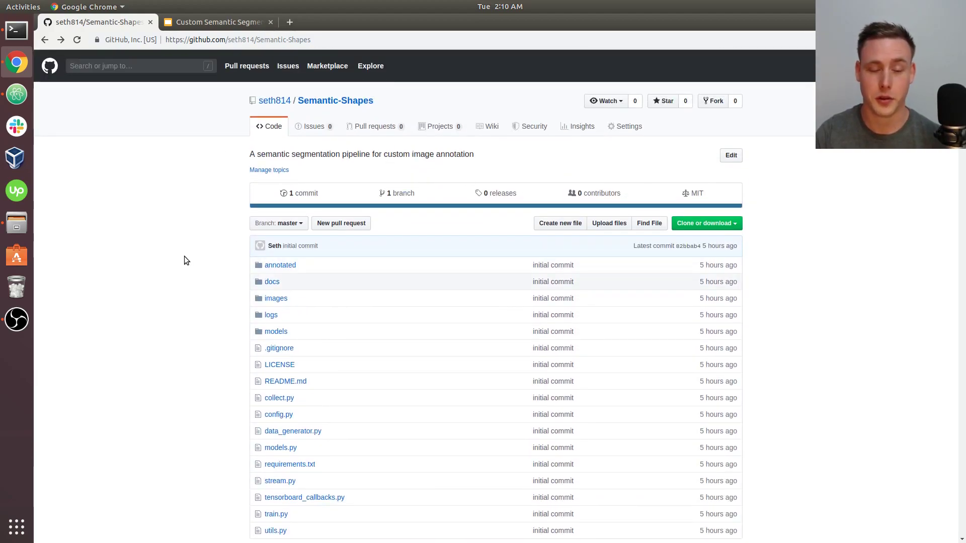
{"action": "scroll", "scroll_direction": "down", "scroll_amount": 3}
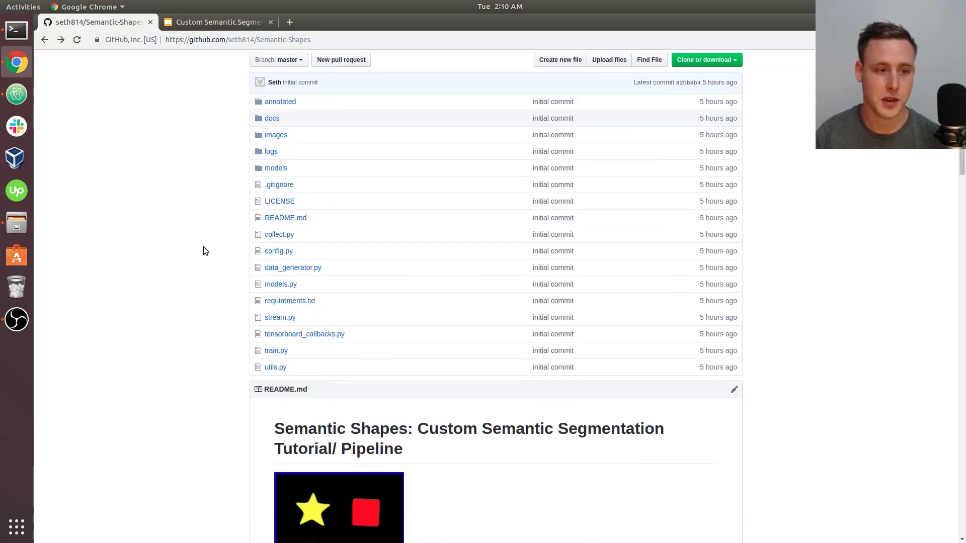
{"action": "scroll", "scroll_direction": "down", "scroll_amount": 3}
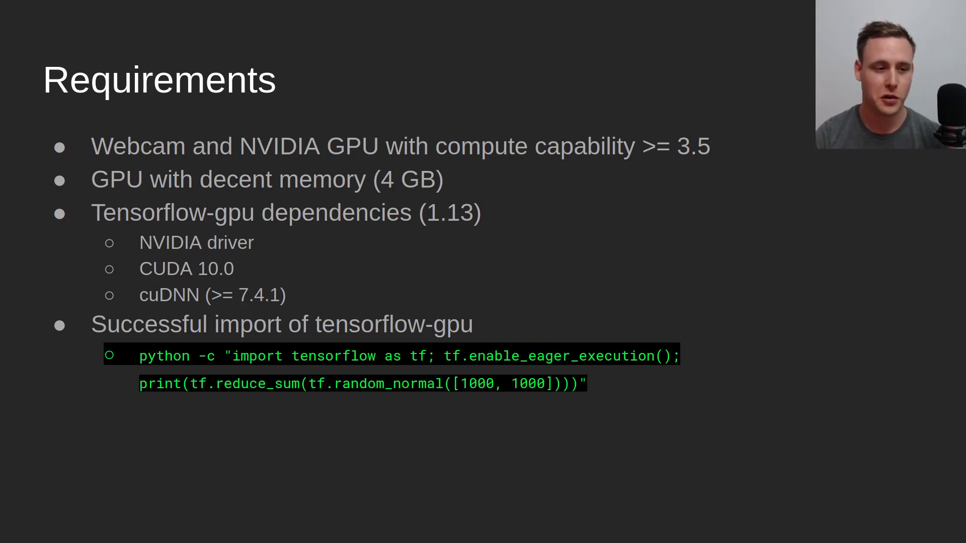
{"action": "mouse_move", "coordinate": [674, 292]}
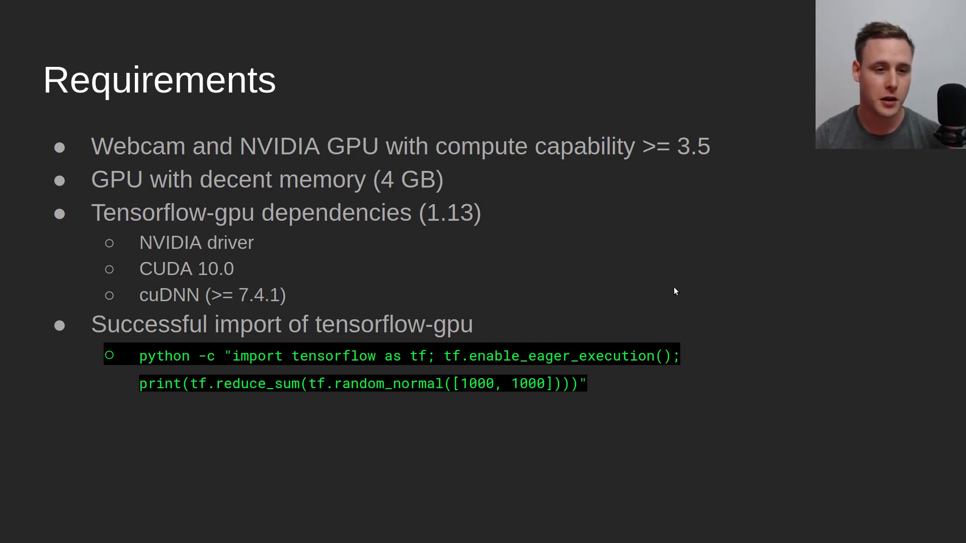
{"action": "mouse_move", "coordinate": [827, 287]}
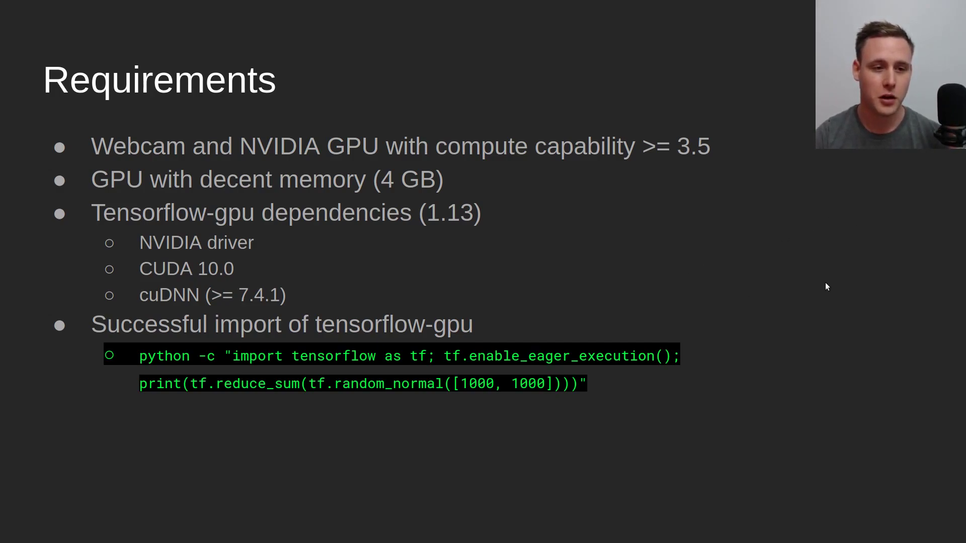
{"action": "mouse_move", "coordinate": [855, 289]}
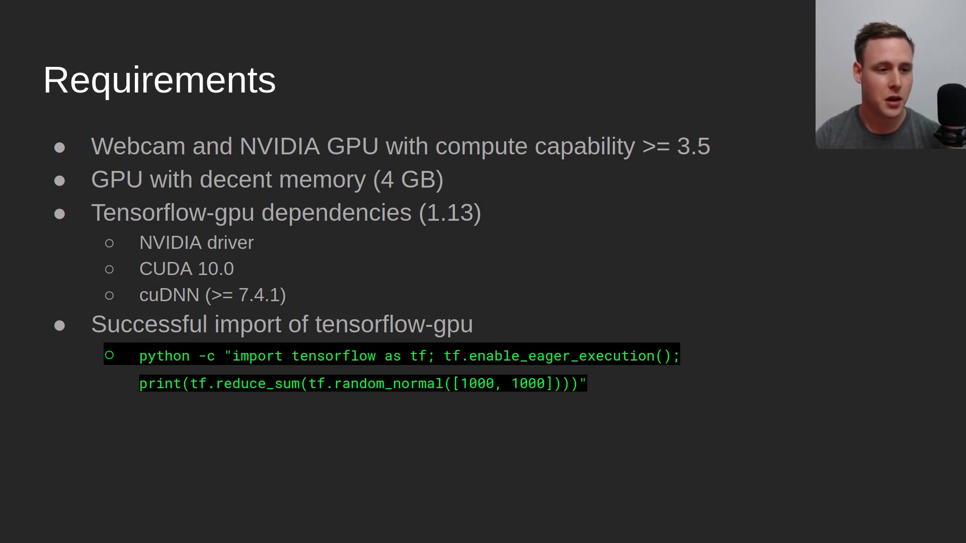
{"action": "mouse_move", "coordinate": [405, 380]}
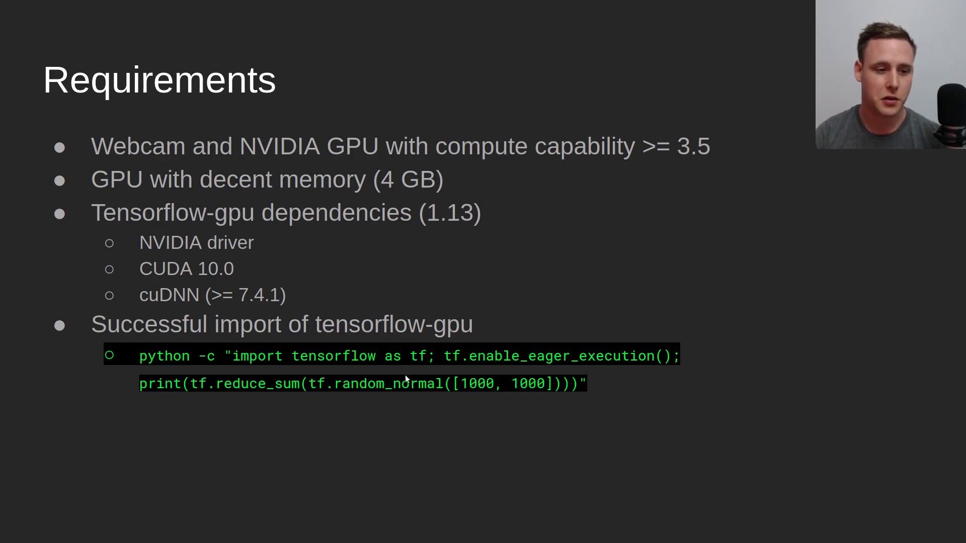
{"action": "mouse_move", "coordinate": [414, 323]}
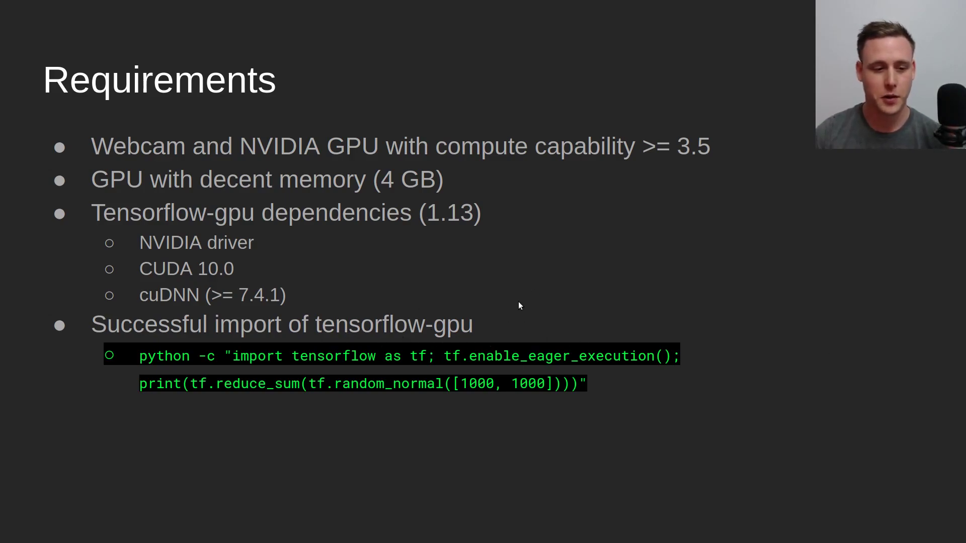
{"action": "mouse_move", "coordinate": [523, 386]}
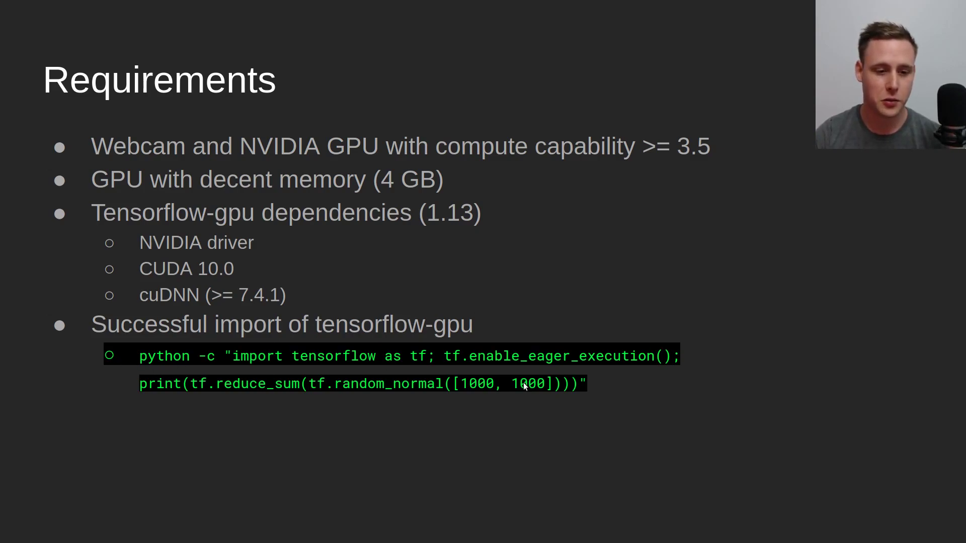